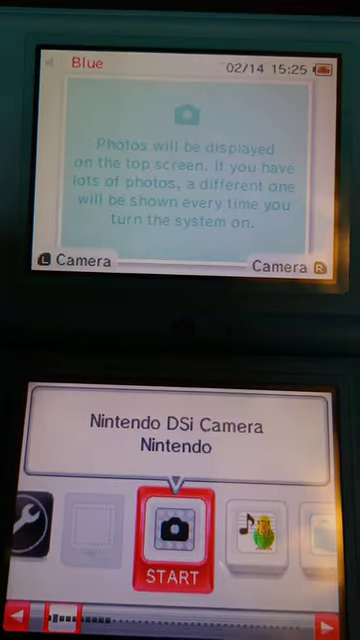
# Launch Nintendo DSi Camera from the DSi Menu, opening its main menu and calendar.
pyautogui.click(176, 530)
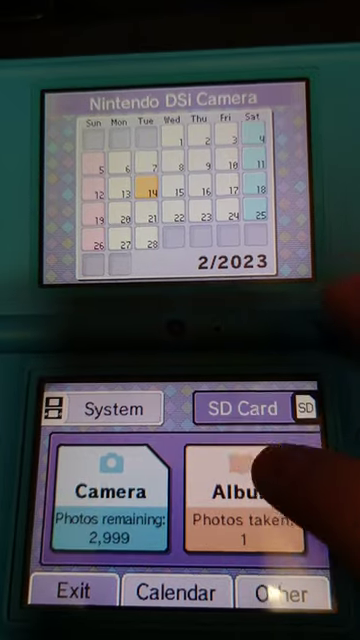